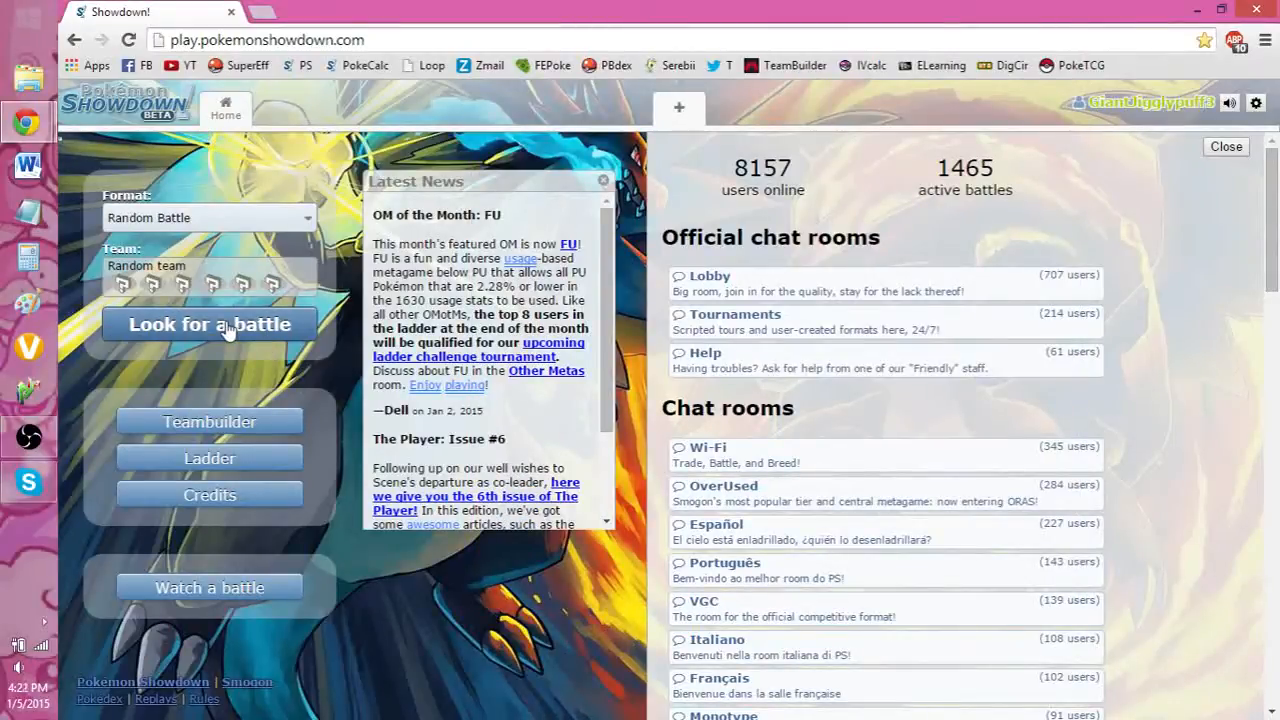
Start searching for a Random Battle opponent and join the new battle room
{"action": "left_click", "coordinate": [208, 324]}
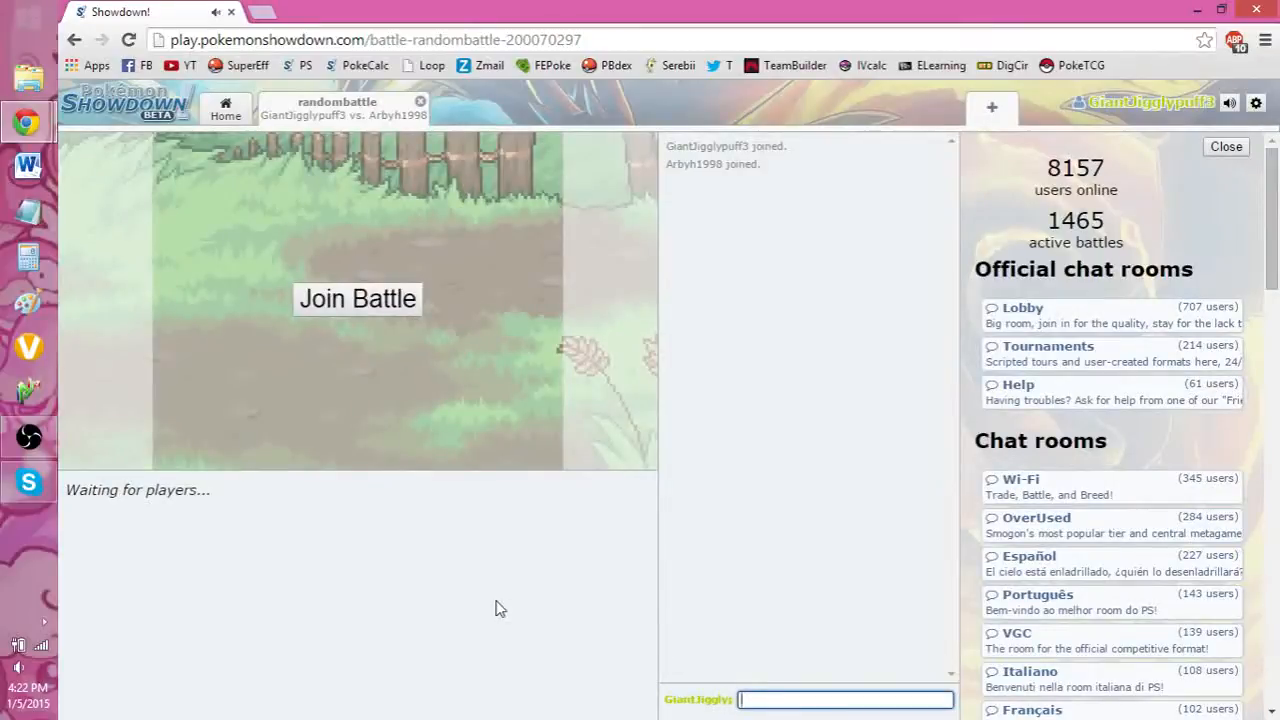
Send 'gl and hf :)' in the battle chat before Turn 1 begins
{"action": "type", "text": "gl and hf :)"}
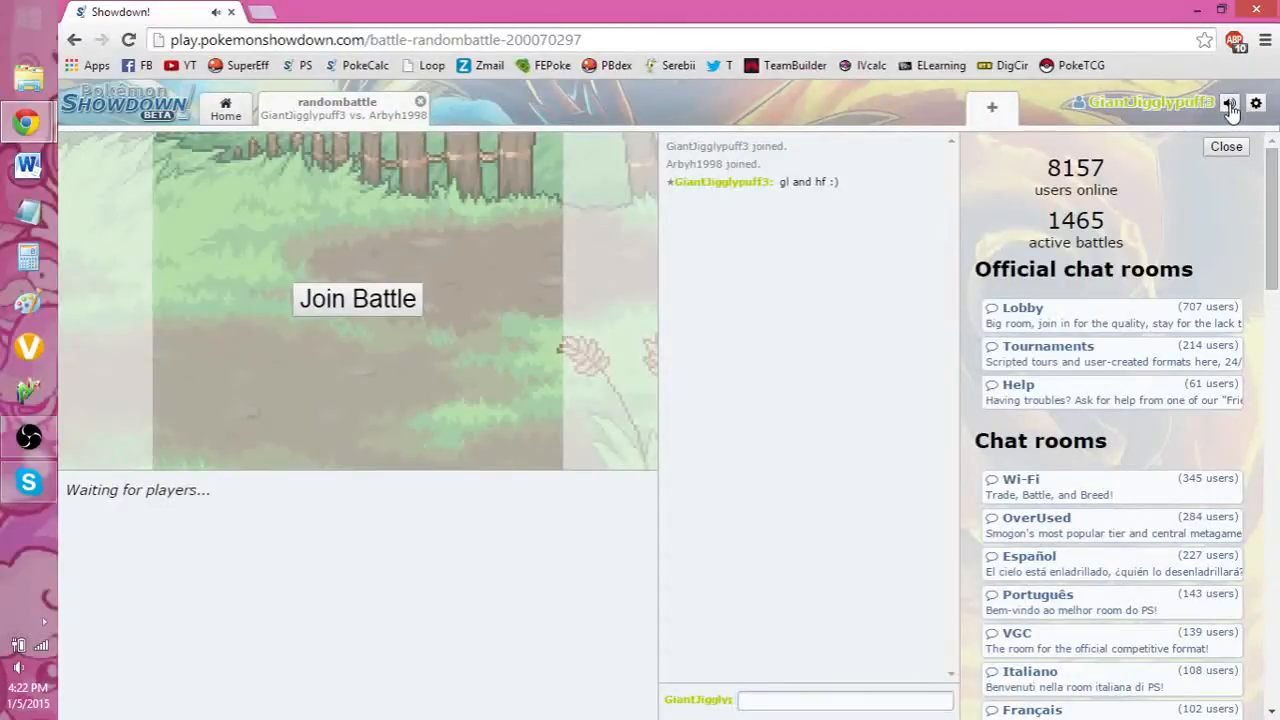
{"action": "left_click", "coordinate": [356, 300]}
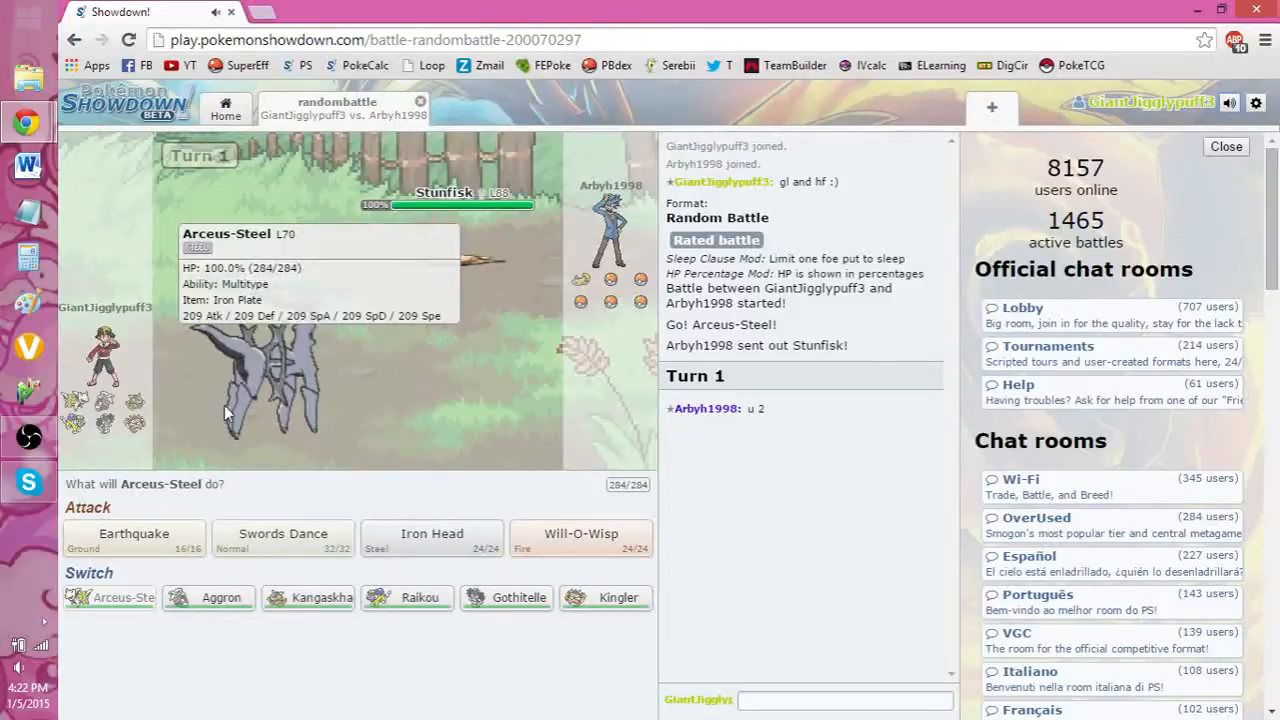
{"action": "mouse_move", "coordinate": [420, 290]}
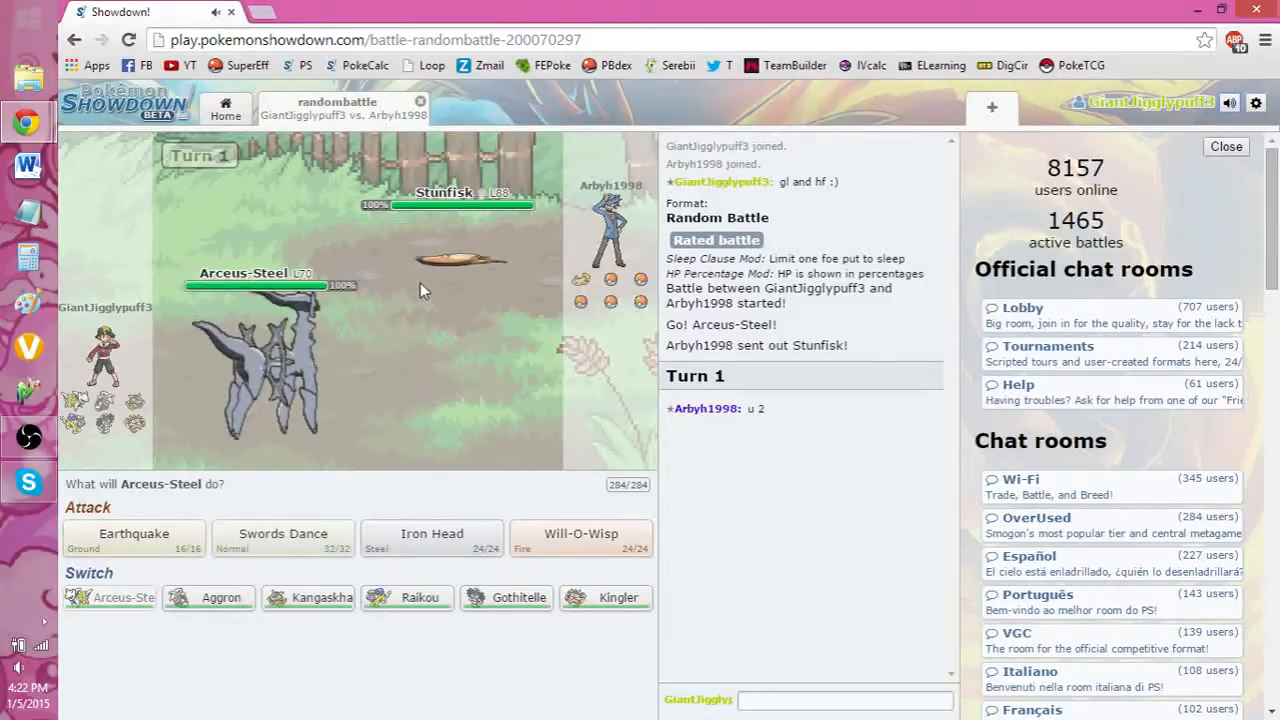
{"action": "mouse_move", "coordinate": [300, 360]}
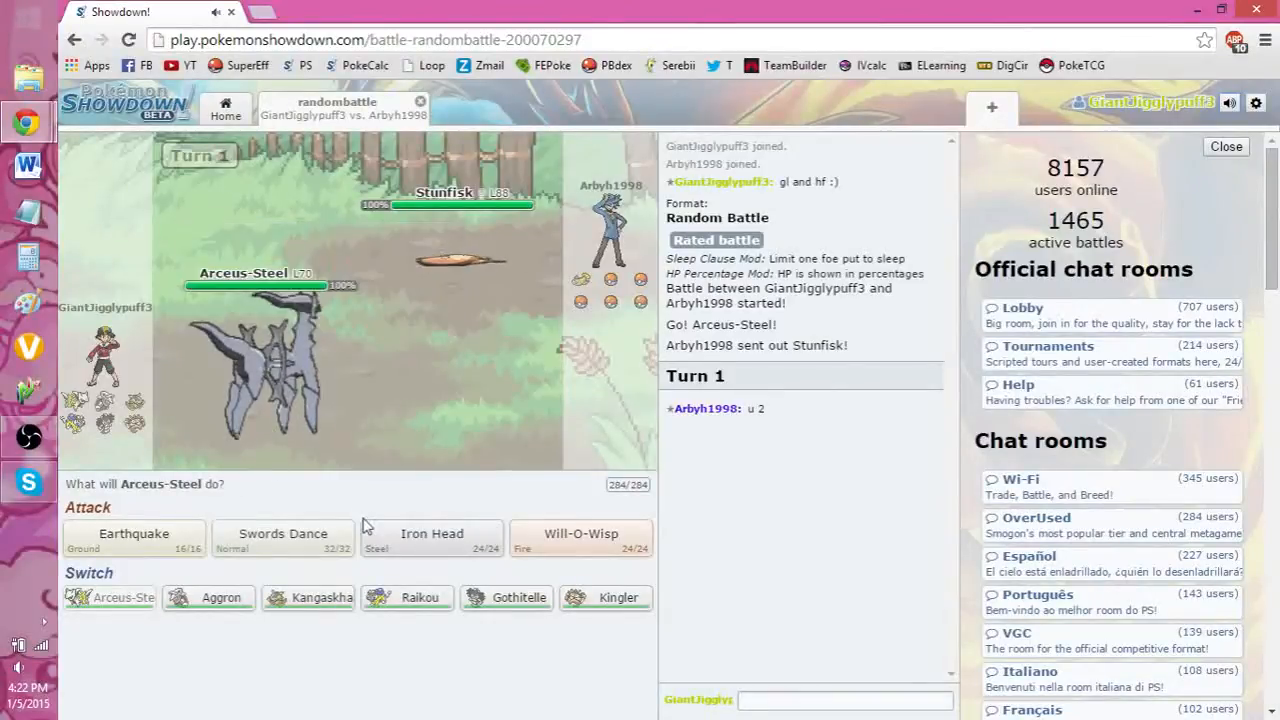
{"action": "mouse_move", "coordinate": [408, 596]}
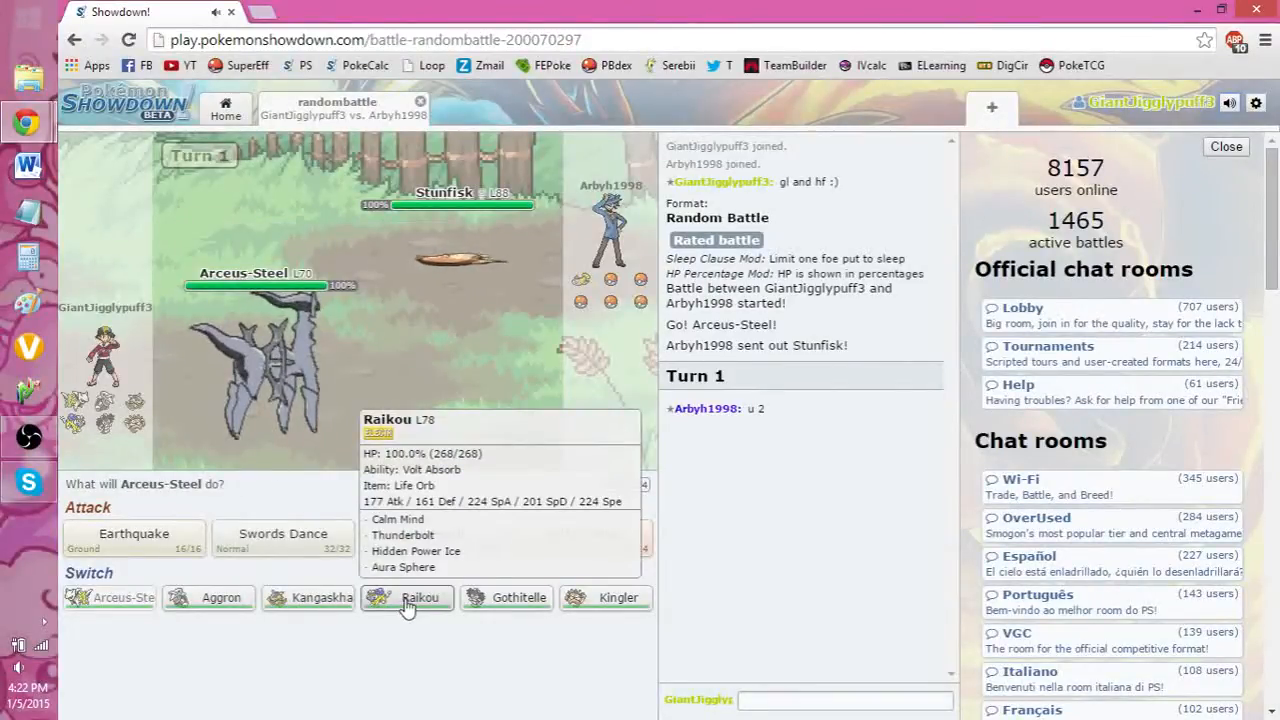
Switch Arceus-Steel out for Raikou, then have Raikou use Calm Mind
{"action": "left_click", "coordinate": [408, 596]}
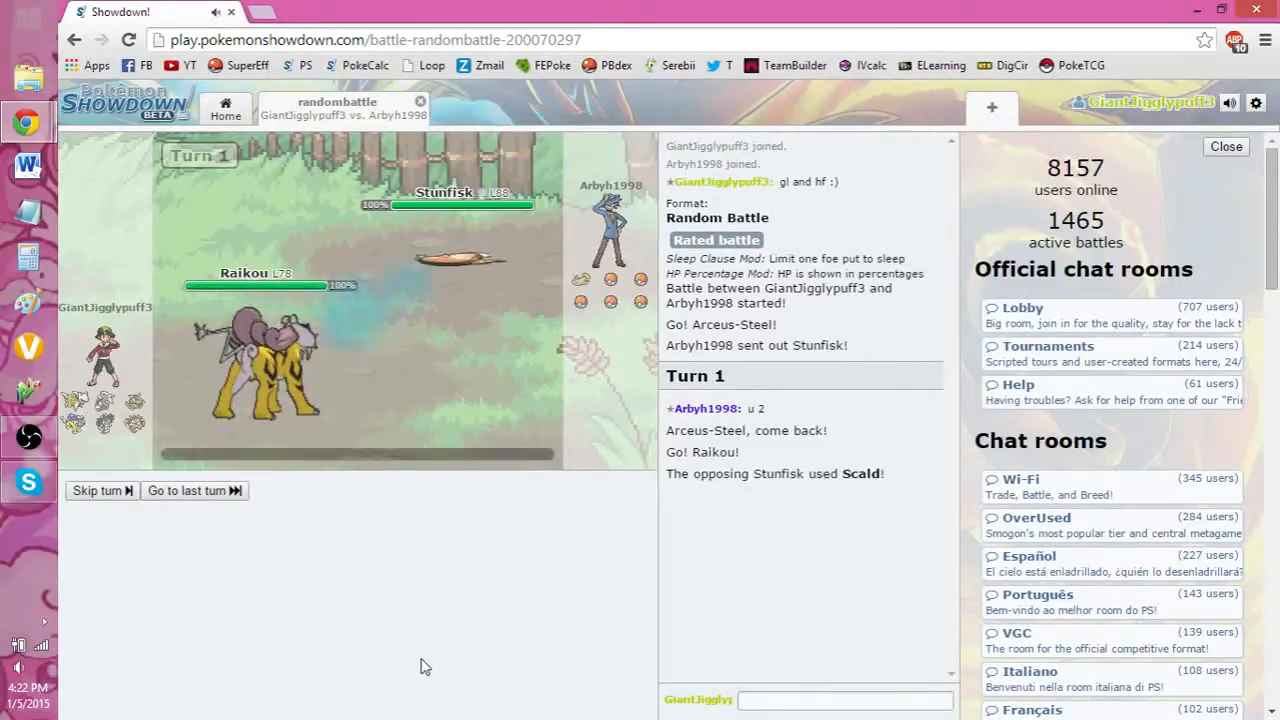
{"action": "mouse_move", "coordinate": [284, 360]}
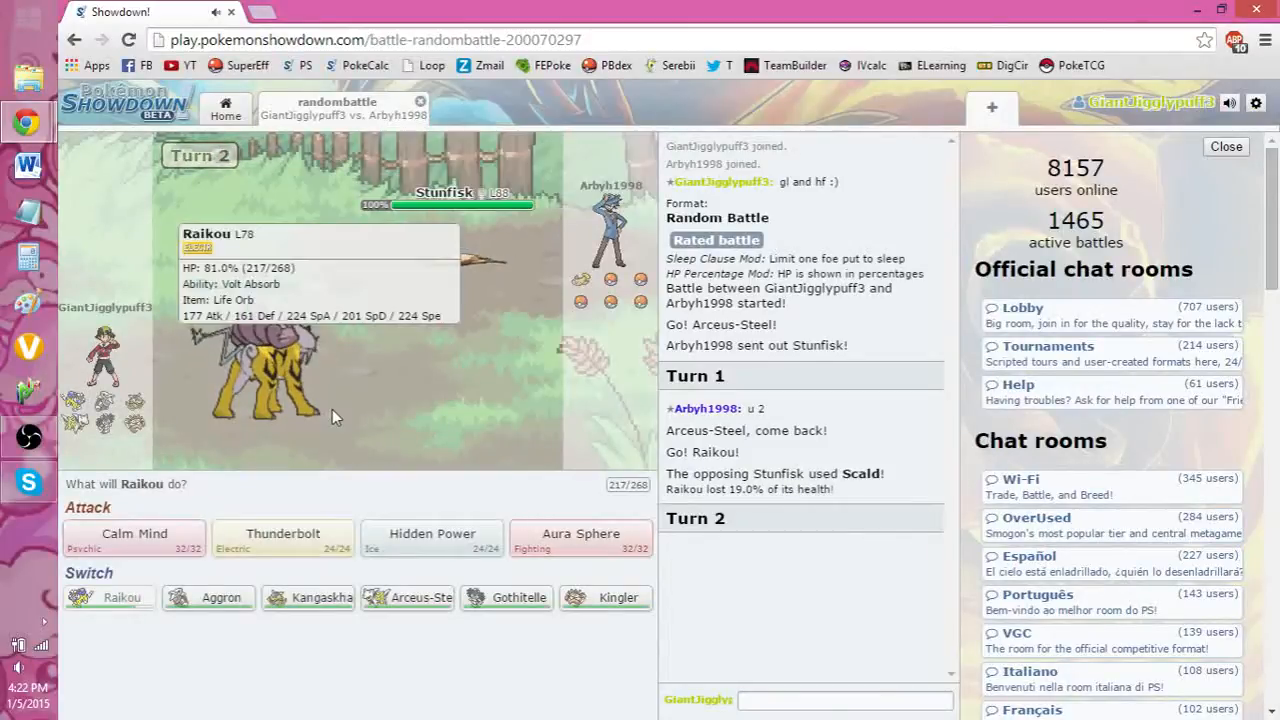
{"action": "mouse_move", "coordinate": [136, 540]}
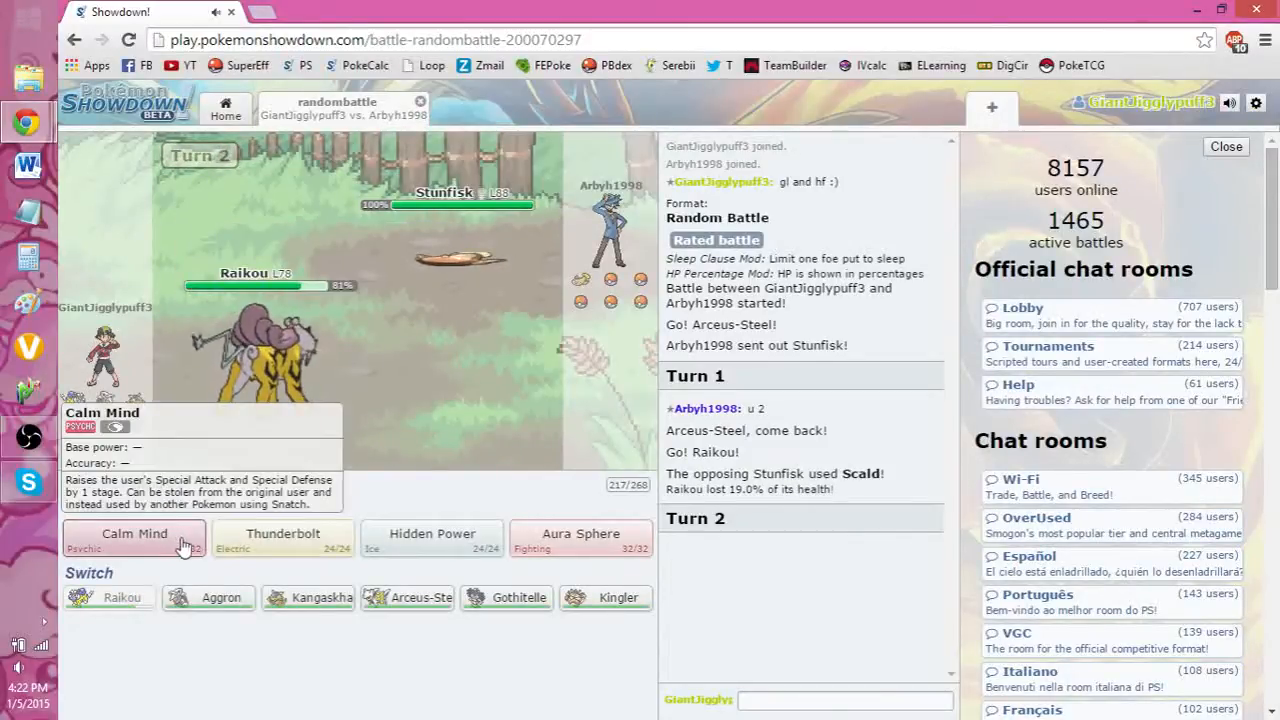
{"action": "left_click", "coordinate": [134, 532]}
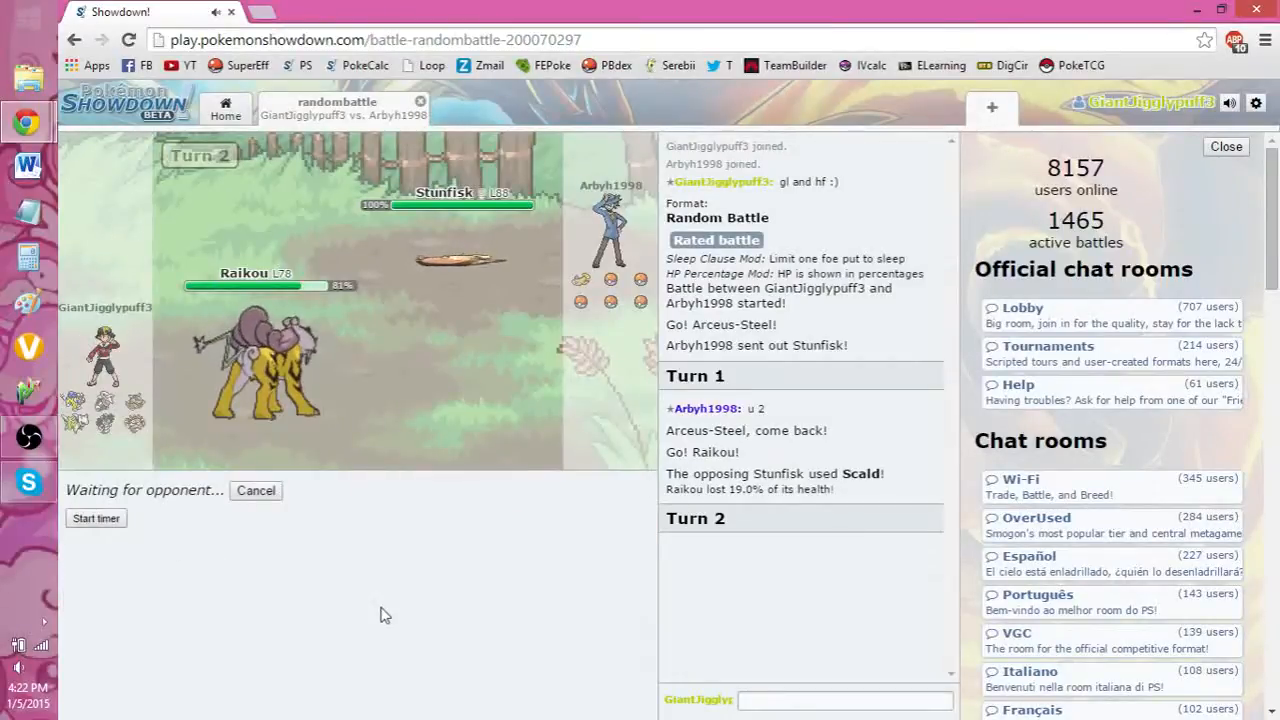
{"action": "mouse_move", "coordinate": [418, 656]}
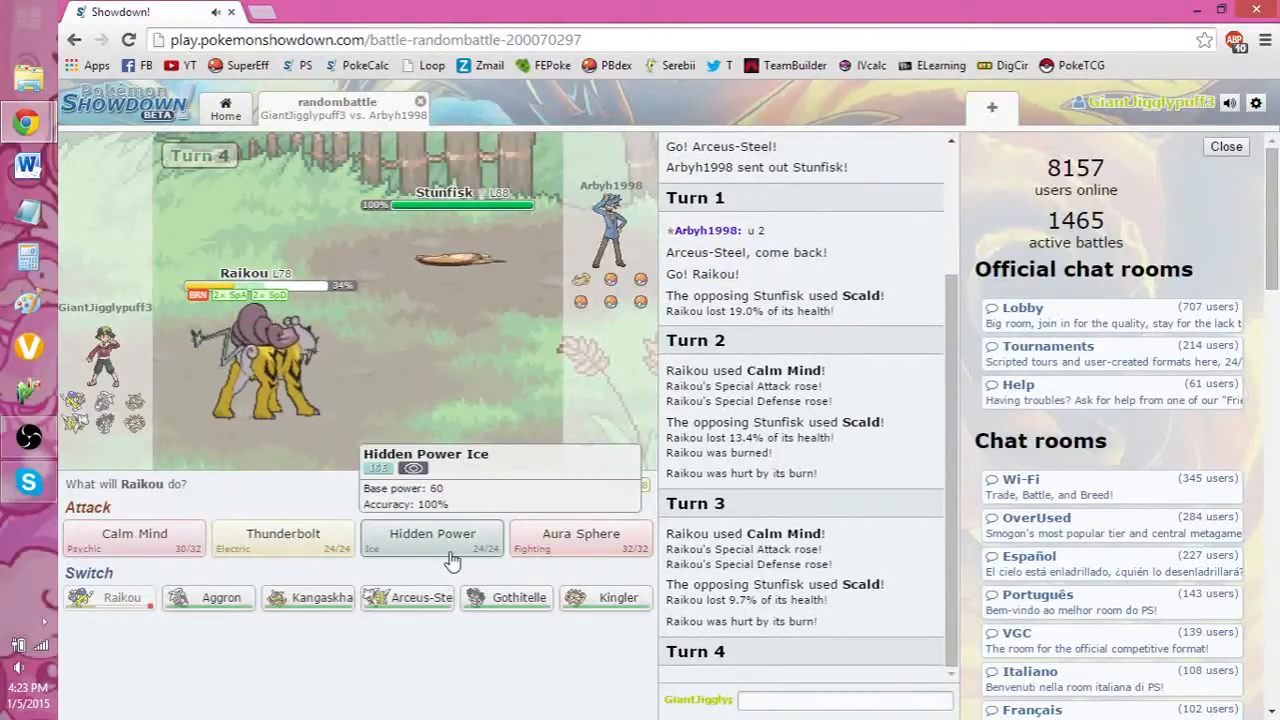
{"action": "mouse_move", "coordinate": [580, 538]}
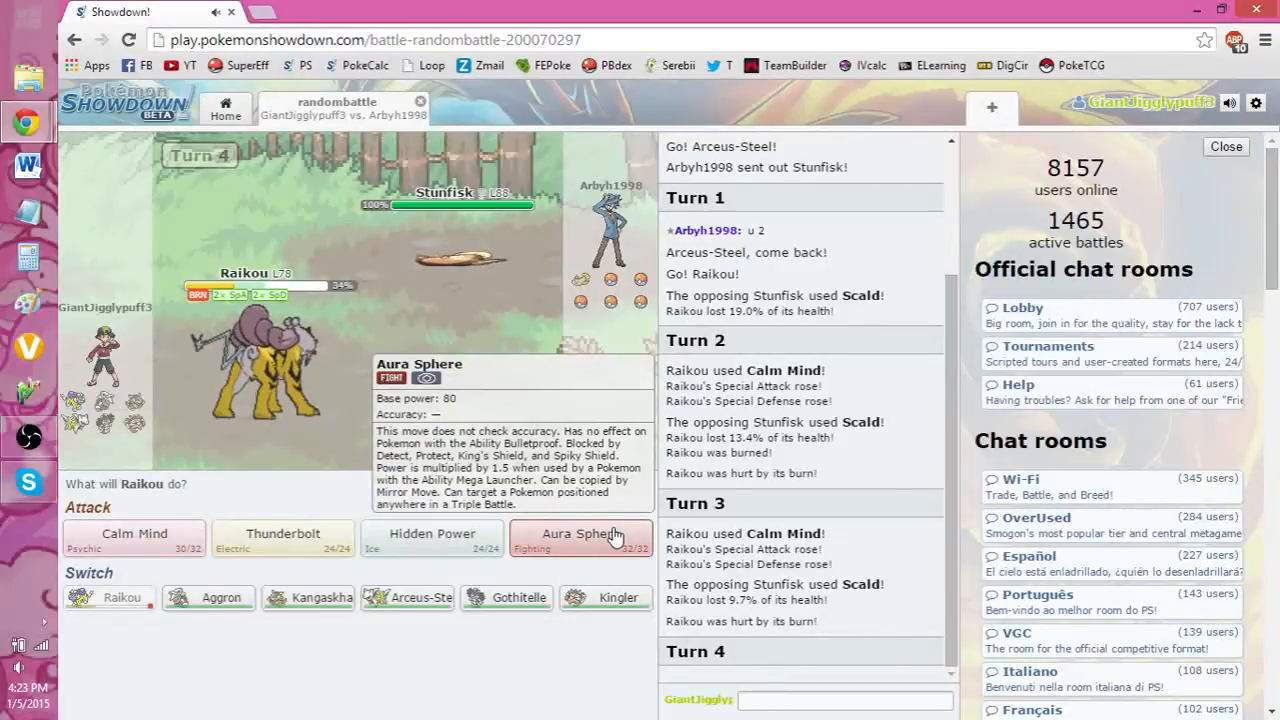
{"action": "mouse_move", "coordinate": [432, 540]}
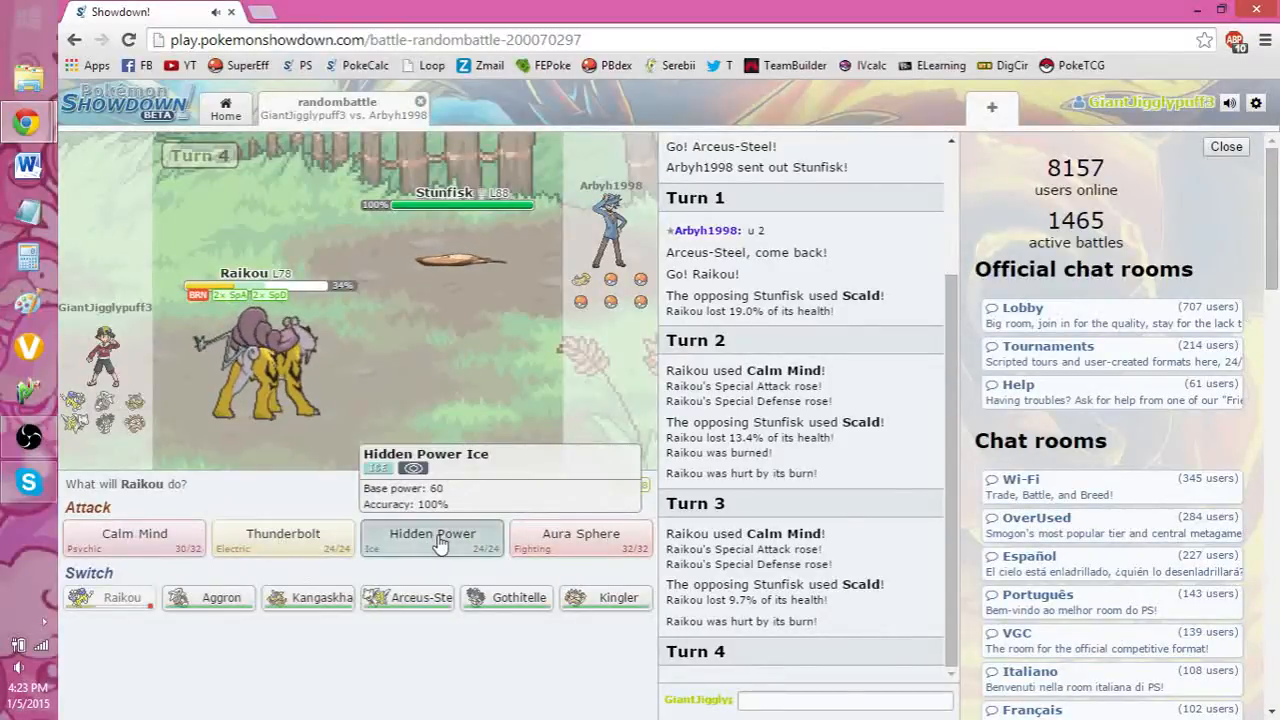
Hit Stunfisk with Hidden Power Ice on turns 4 and 5 until it faints
{"action": "left_click", "coordinate": [432, 538]}
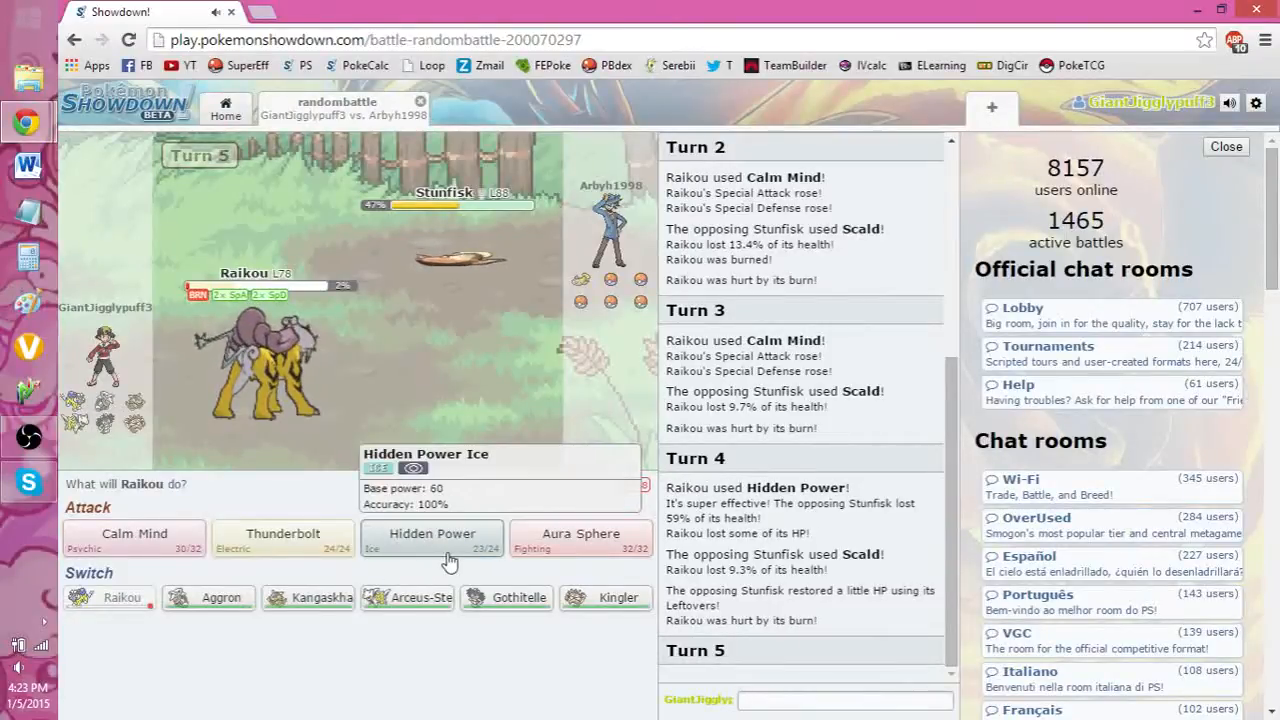
{"action": "left_click", "coordinate": [432, 538]}
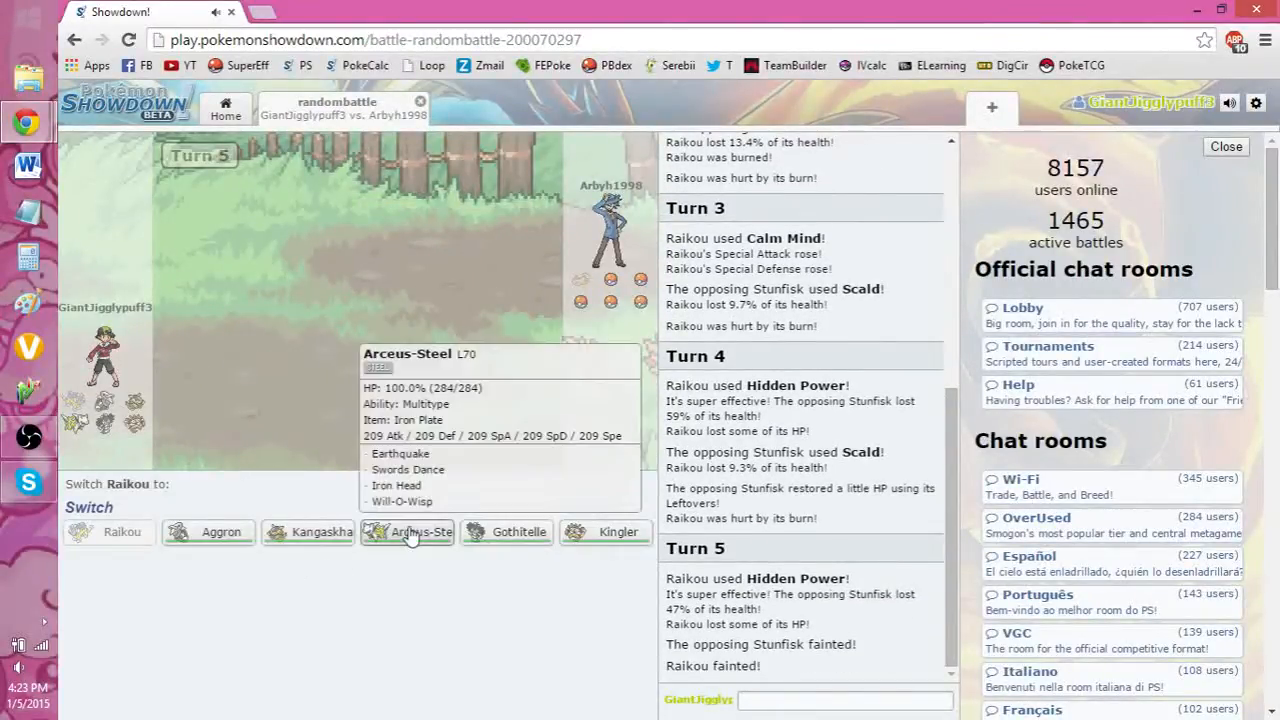
Send in Arceus-Steel for fainted Raikou and use Earthquake on Heliolisk
{"action": "left_click", "coordinate": [408, 532]}
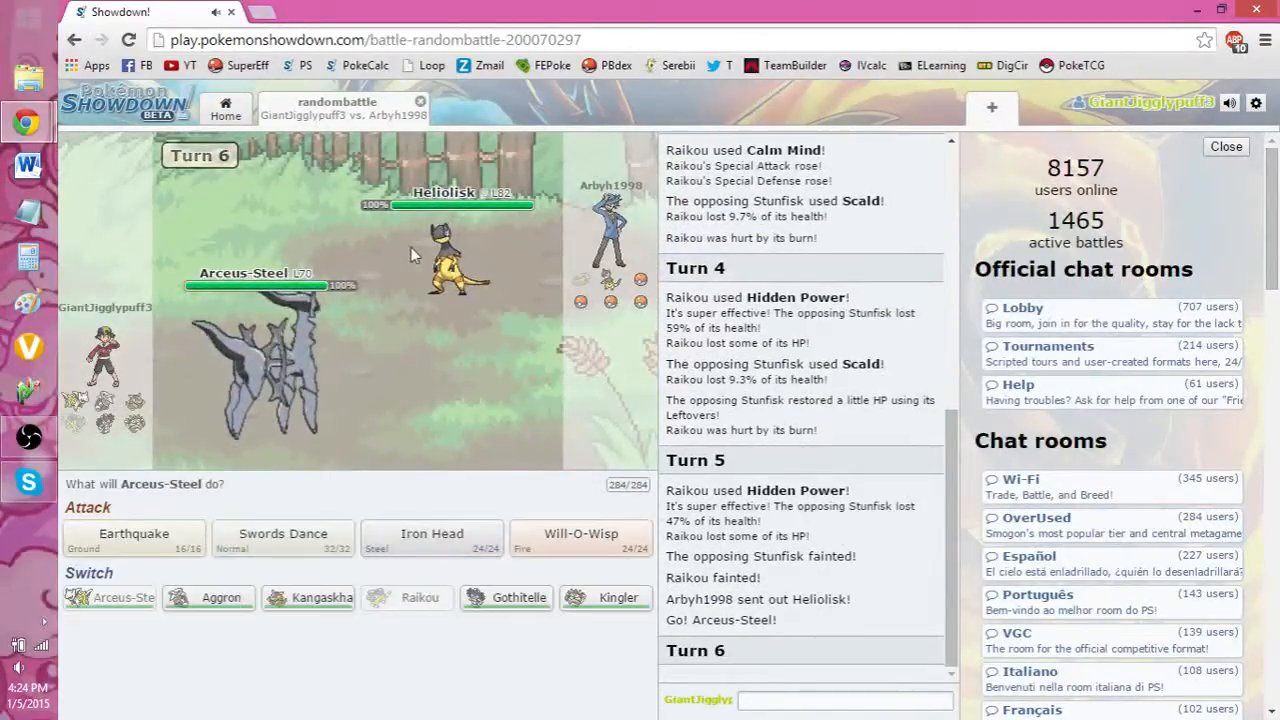
{"action": "mouse_move", "coordinate": [132, 536]}
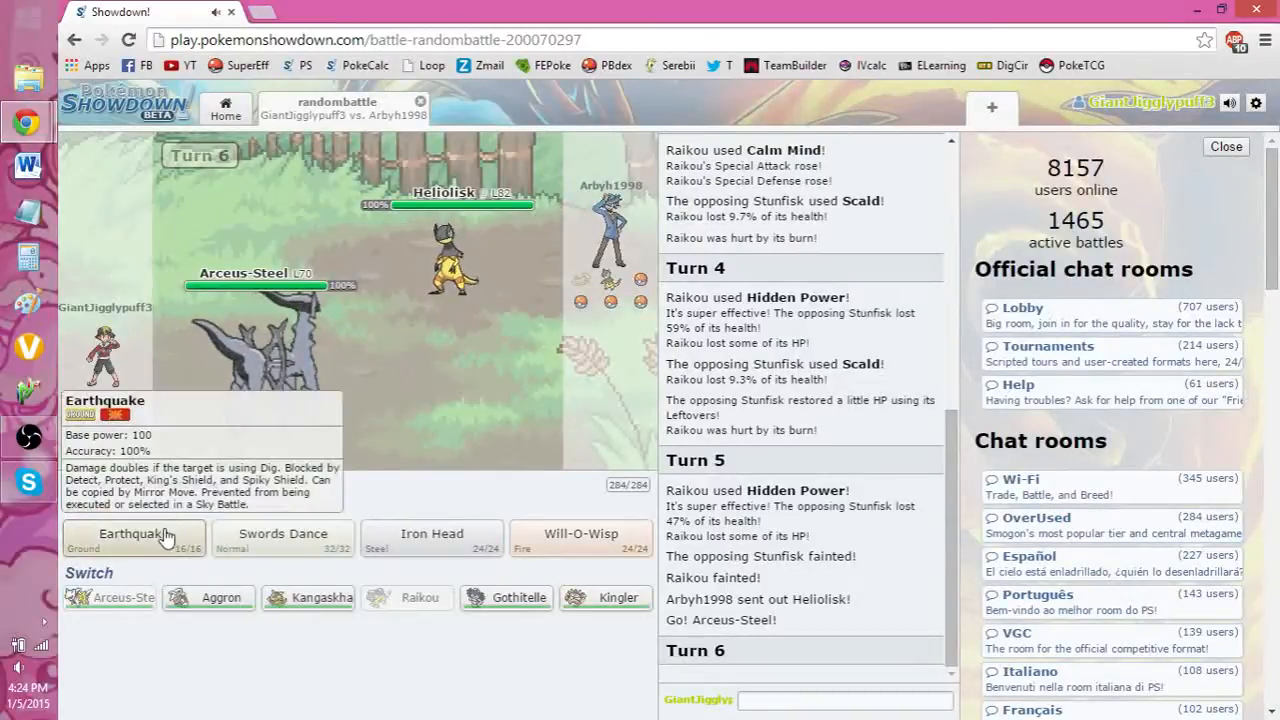
{"action": "left_click", "coordinate": [132, 538]}
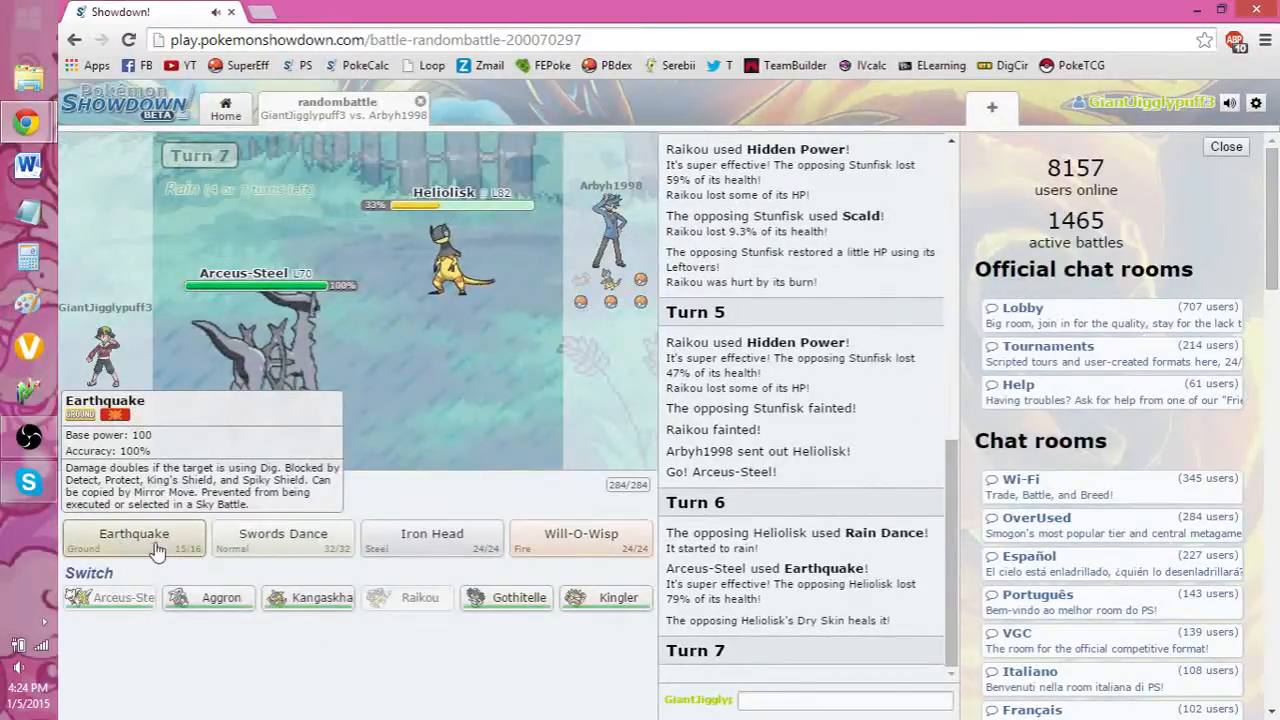
{"action": "left_click", "coordinate": [132, 532]}
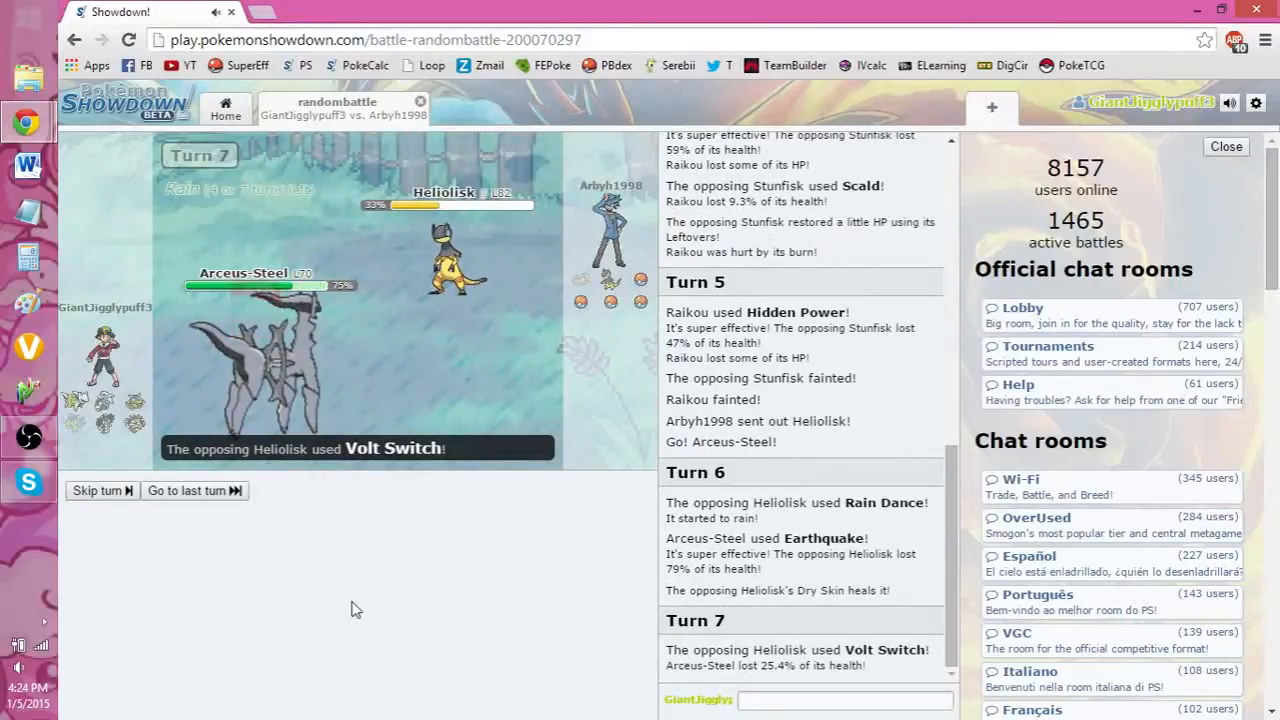
{"action": "left_click", "coordinate": [100, 490]}
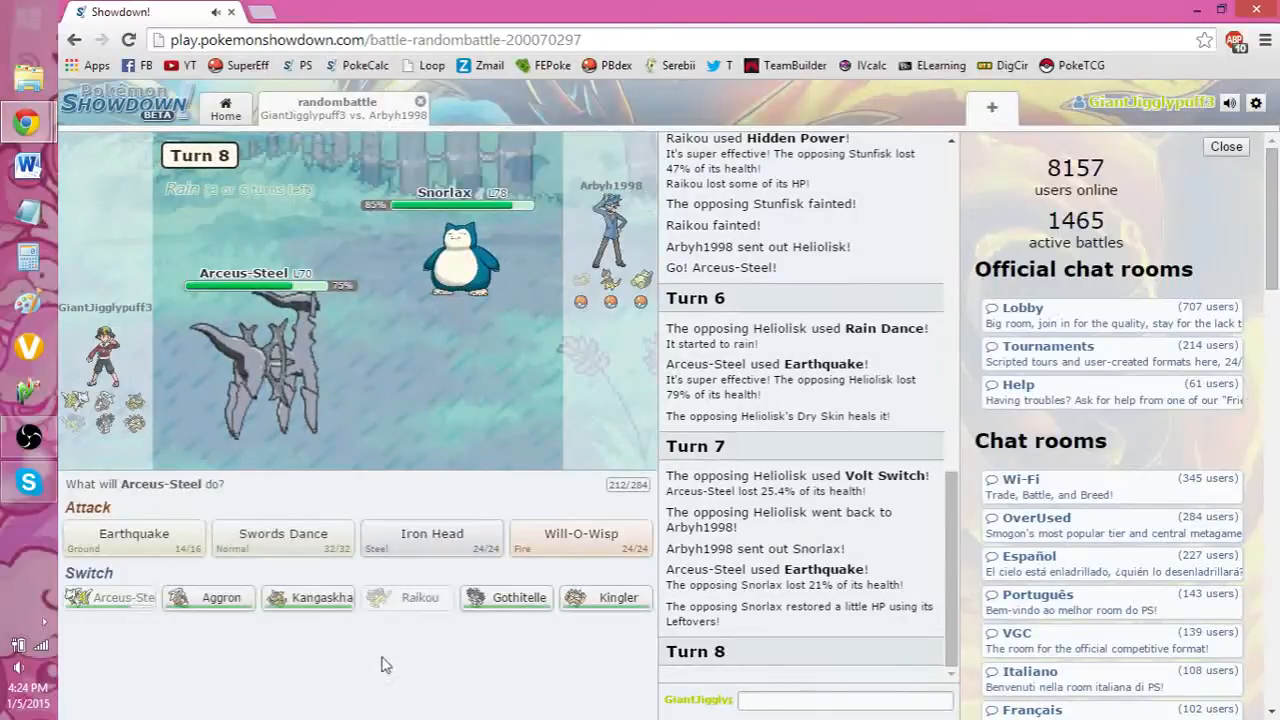
Burn Snorlax with Arceus-Steel's Will-O-Wisp, then switch in Kangaskhan
{"action": "left_click", "coordinate": [132, 538]}
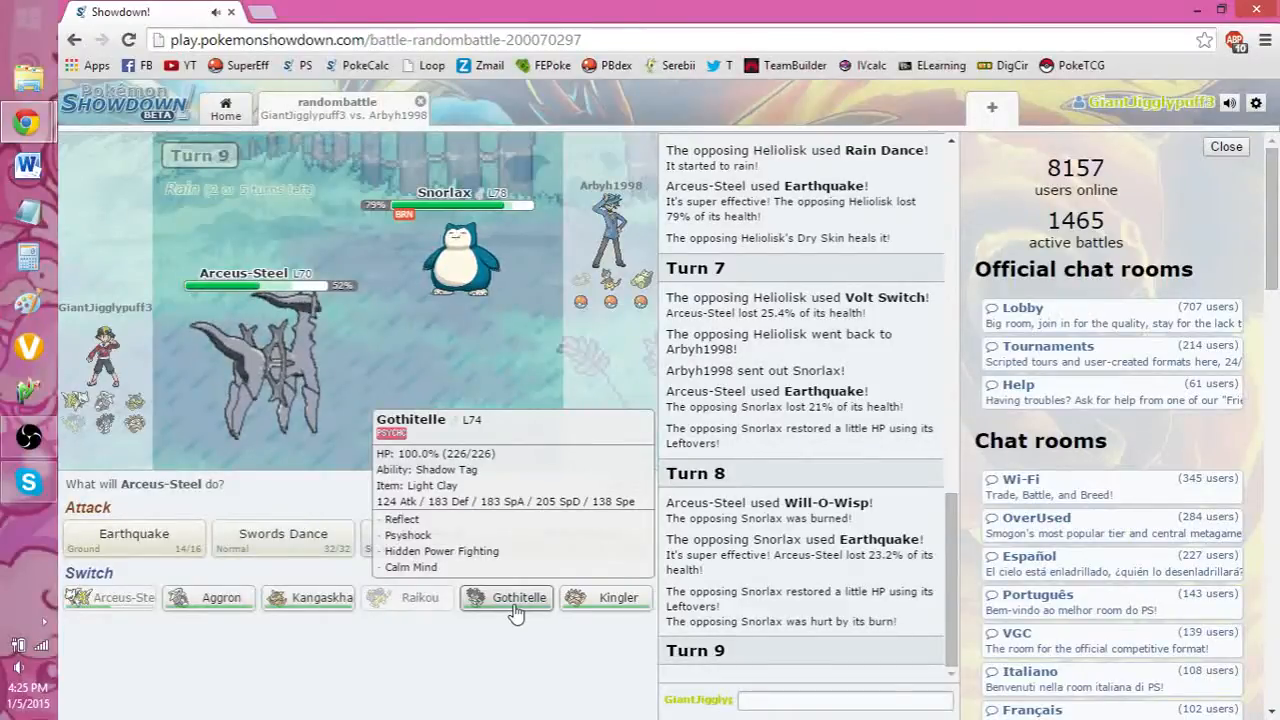
{"action": "mouse_move", "coordinate": [608, 604]}
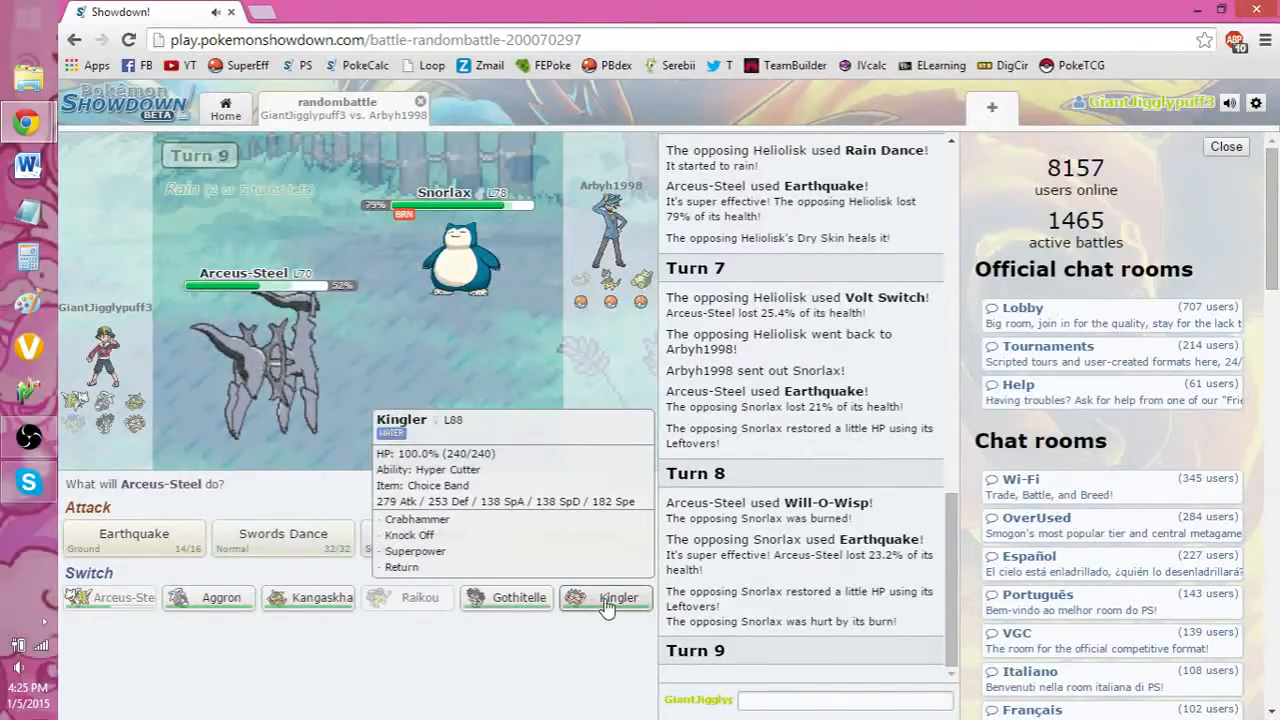
{"action": "mouse_move", "coordinate": [308, 596]}
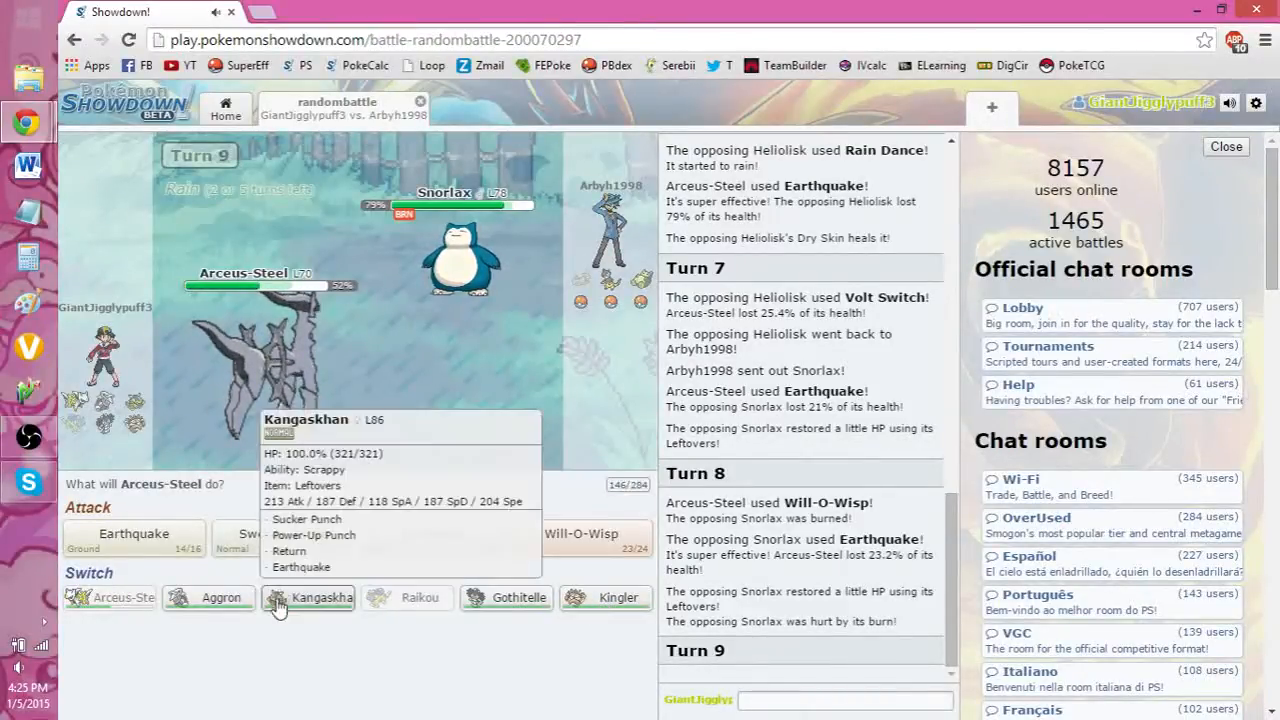
{"action": "mouse_move", "coordinate": [208, 596]}
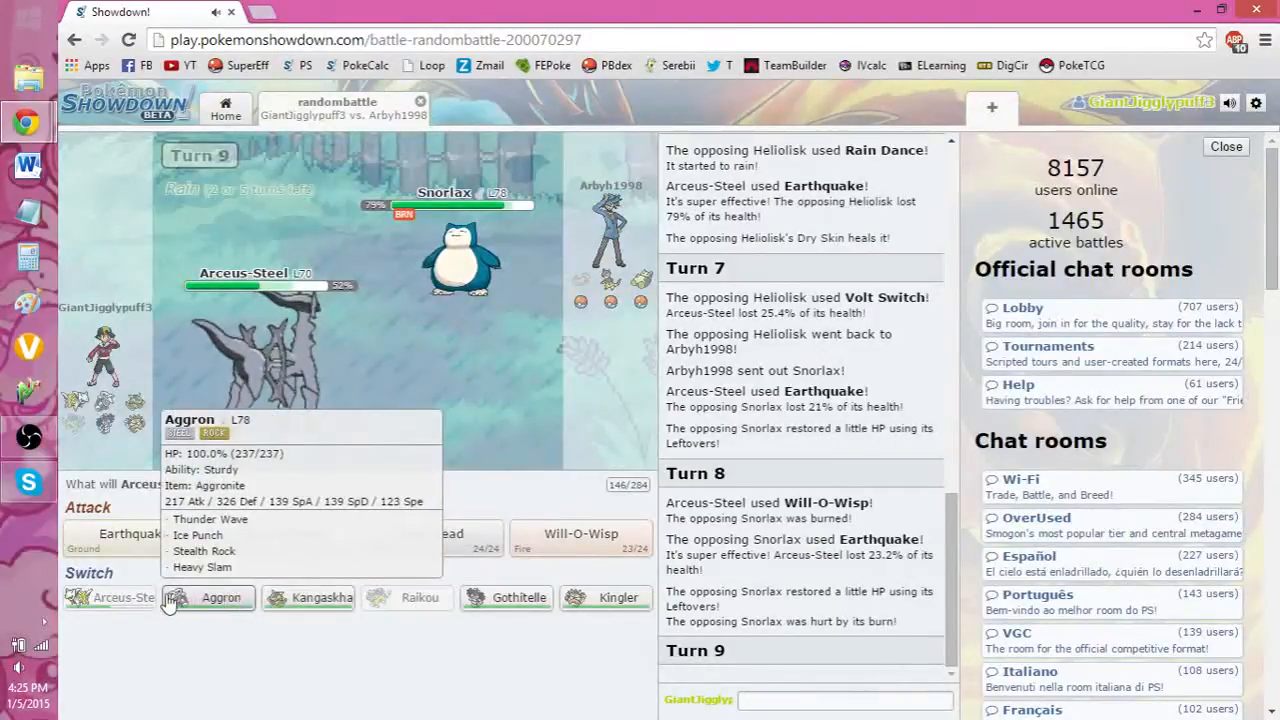
{"action": "mouse_move", "coordinate": [314, 604]}
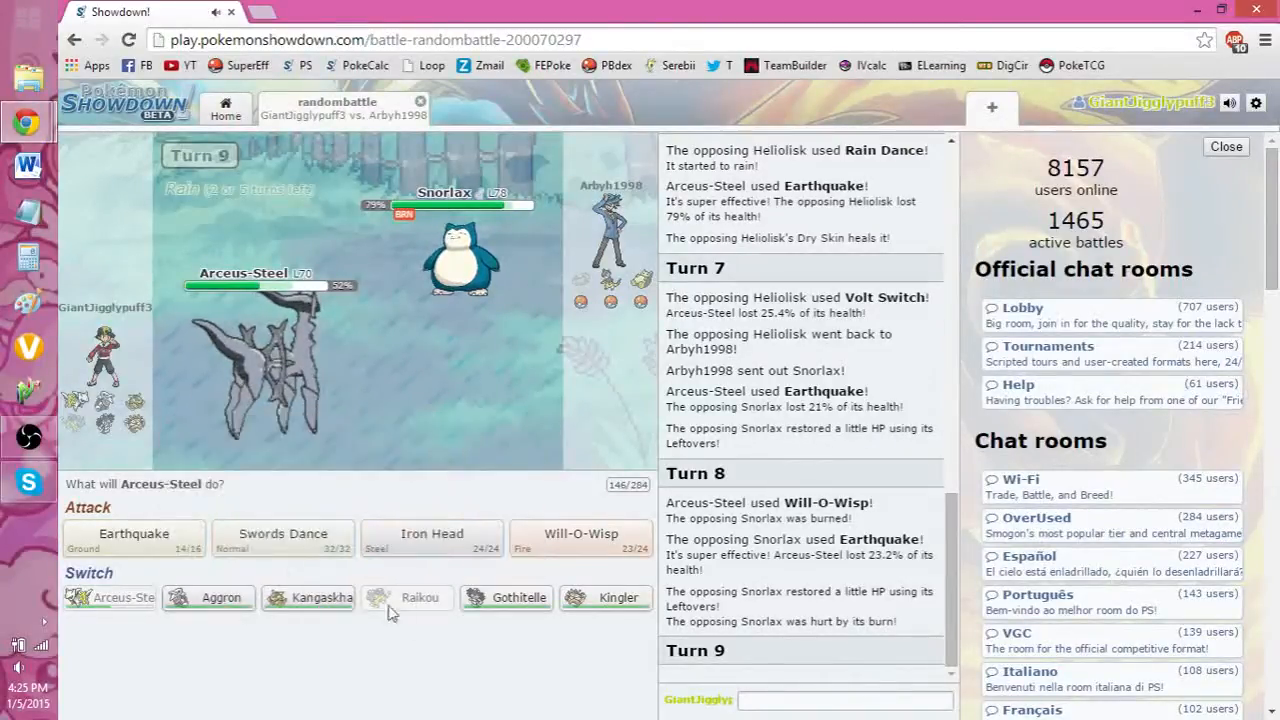
{"action": "mouse_move", "coordinate": [508, 596]}
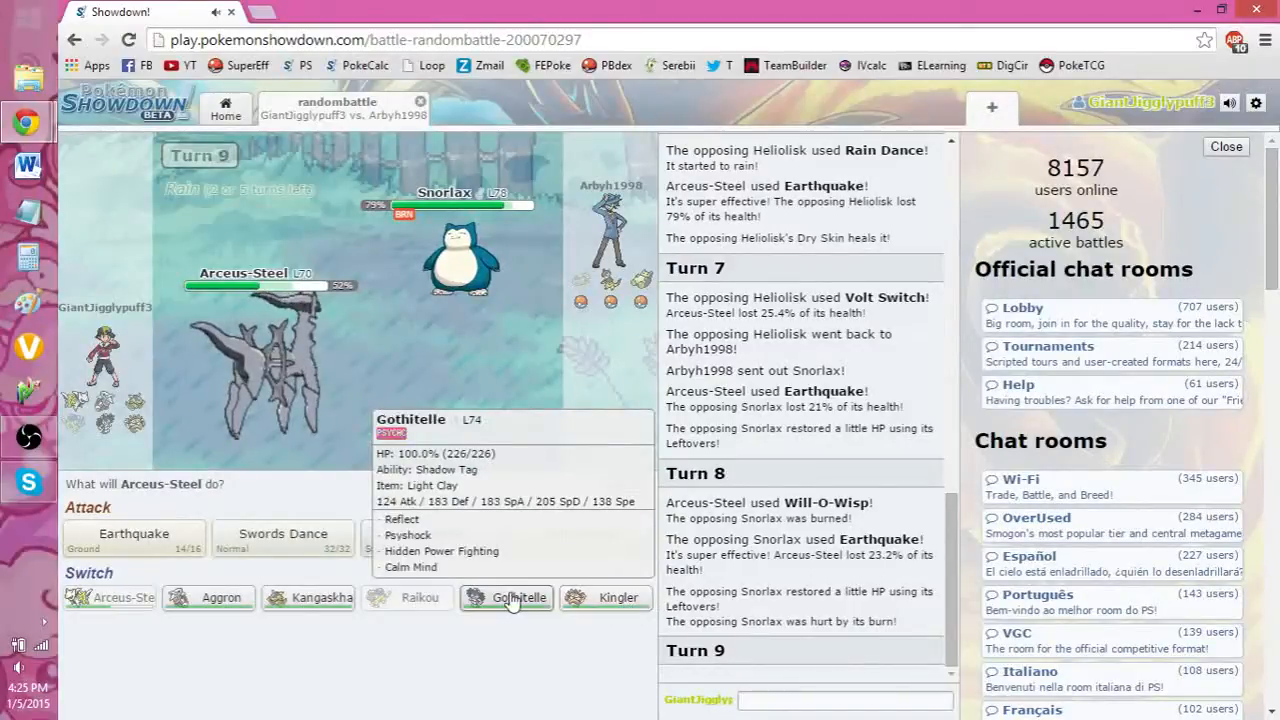
{"action": "left_click", "coordinate": [516, 596]}
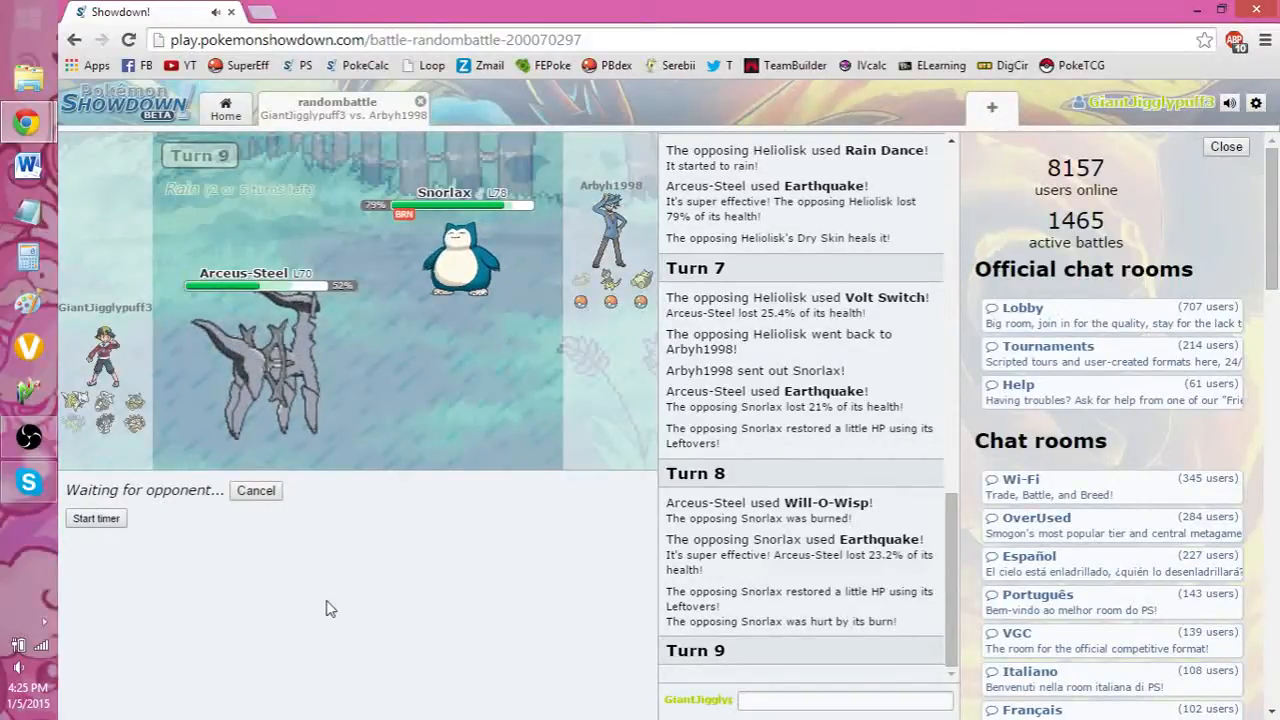
{"action": "left_click", "coordinate": [96, 518]}
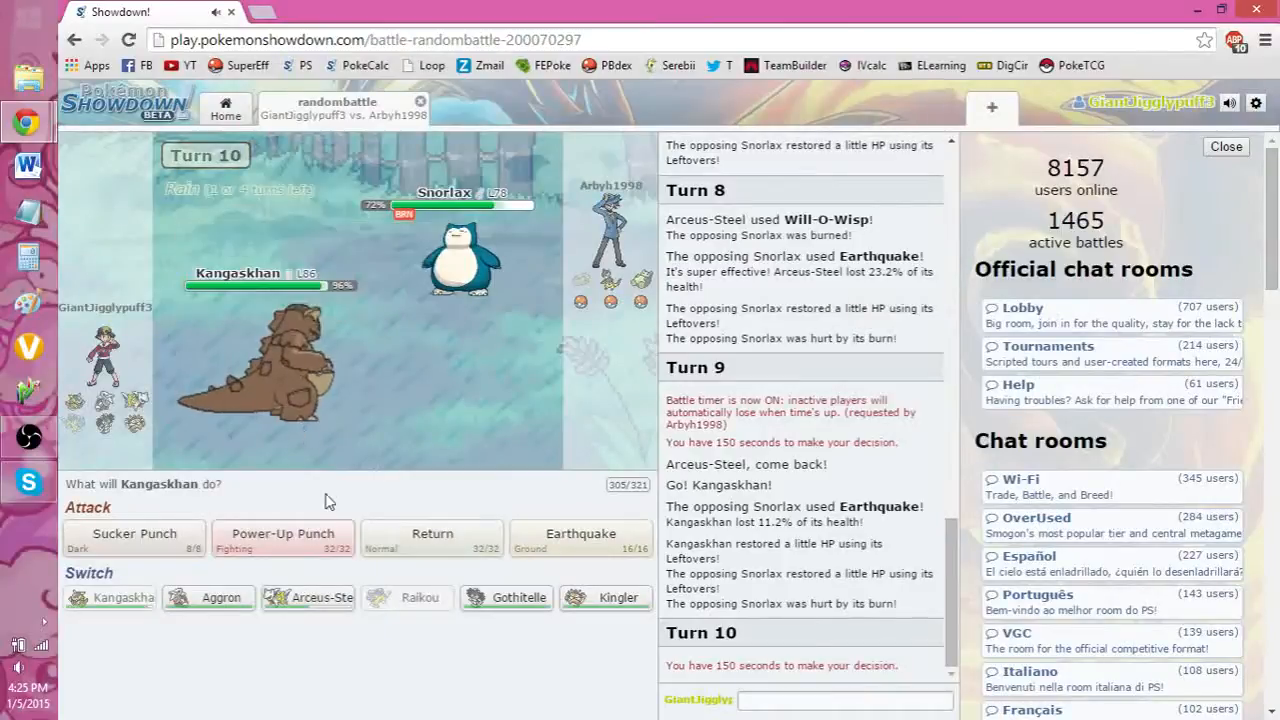
{"action": "mouse_move", "coordinate": [284, 540]}
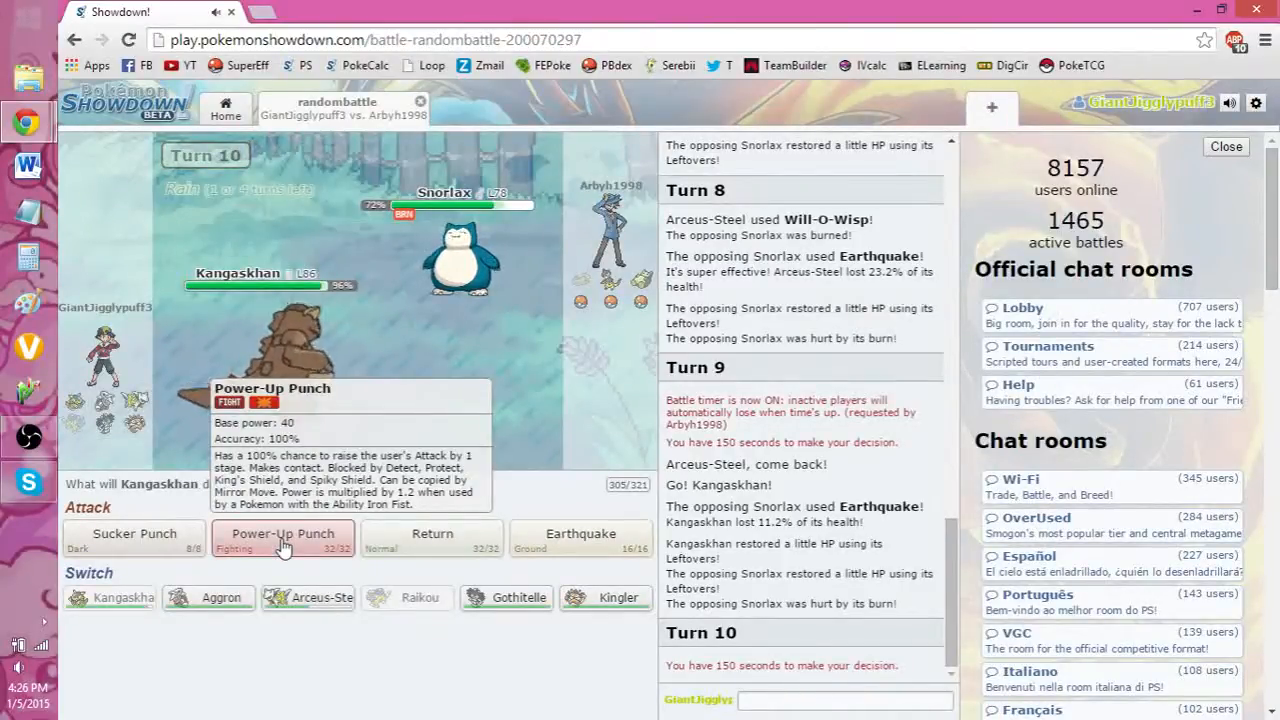
Knock out Heliolisk with Kangaskhan's Power-Up Punch, winning as the opponent forfeits
{"action": "left_click", "coordinate": [284, 536]}
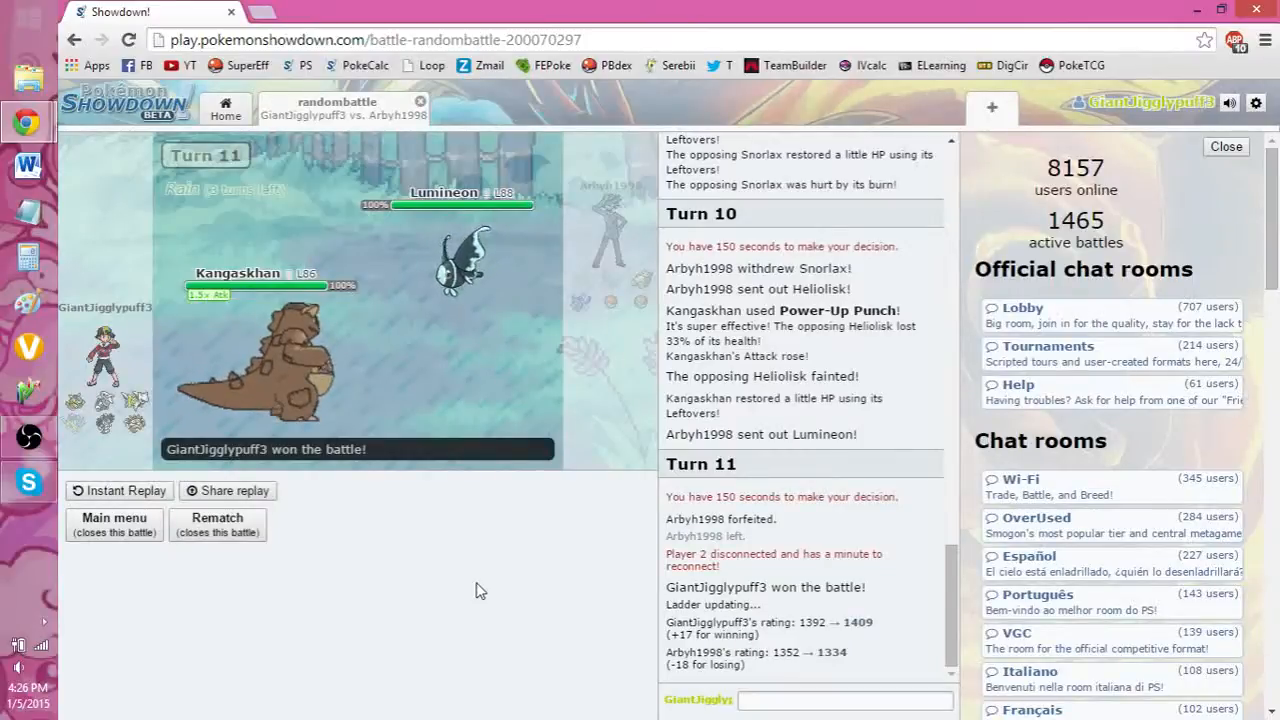
{"action": "mouse_move", "coordinate": [250, 656]}
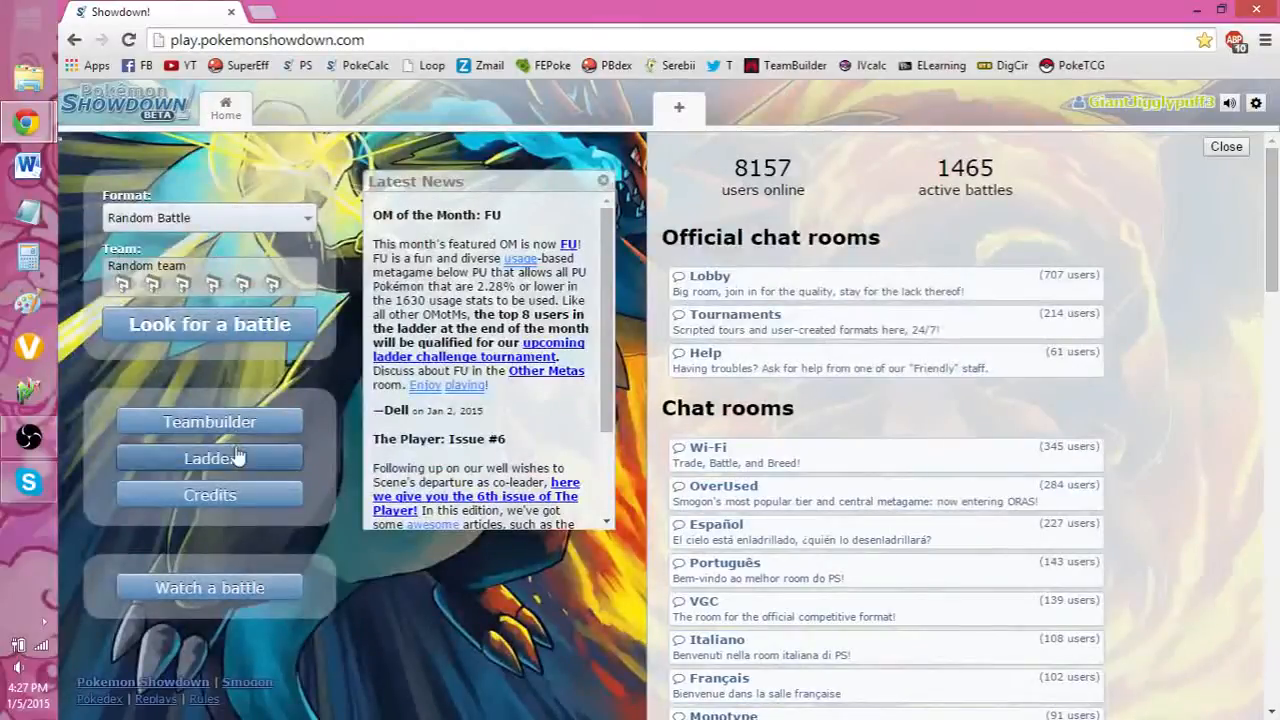
Browse the random-battle Top 500 ladder to rank 500, close it, and switch to OBS
{"action": "left_click", "coordinate": [208, 458]}
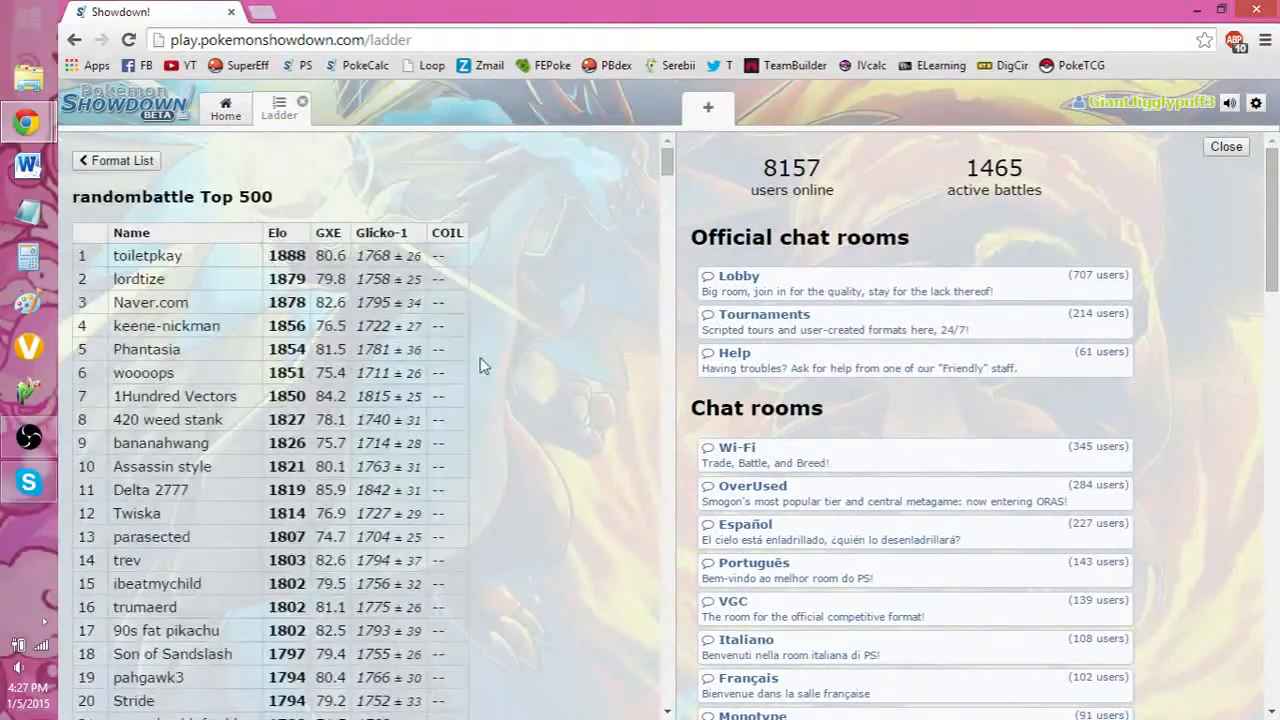
{"action": "scroll", "scroll_direction": "down", "scroll_amount": 3}
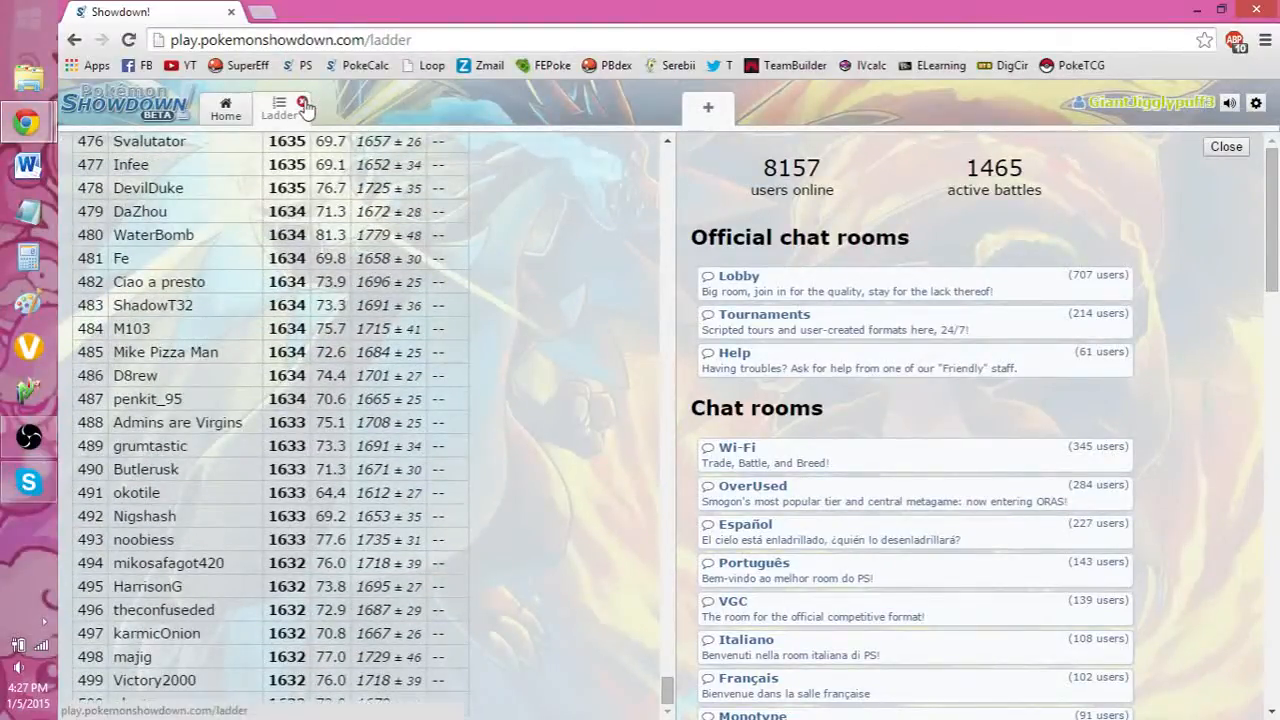
{"action": "left_click", "coordinate": [224, 108]}
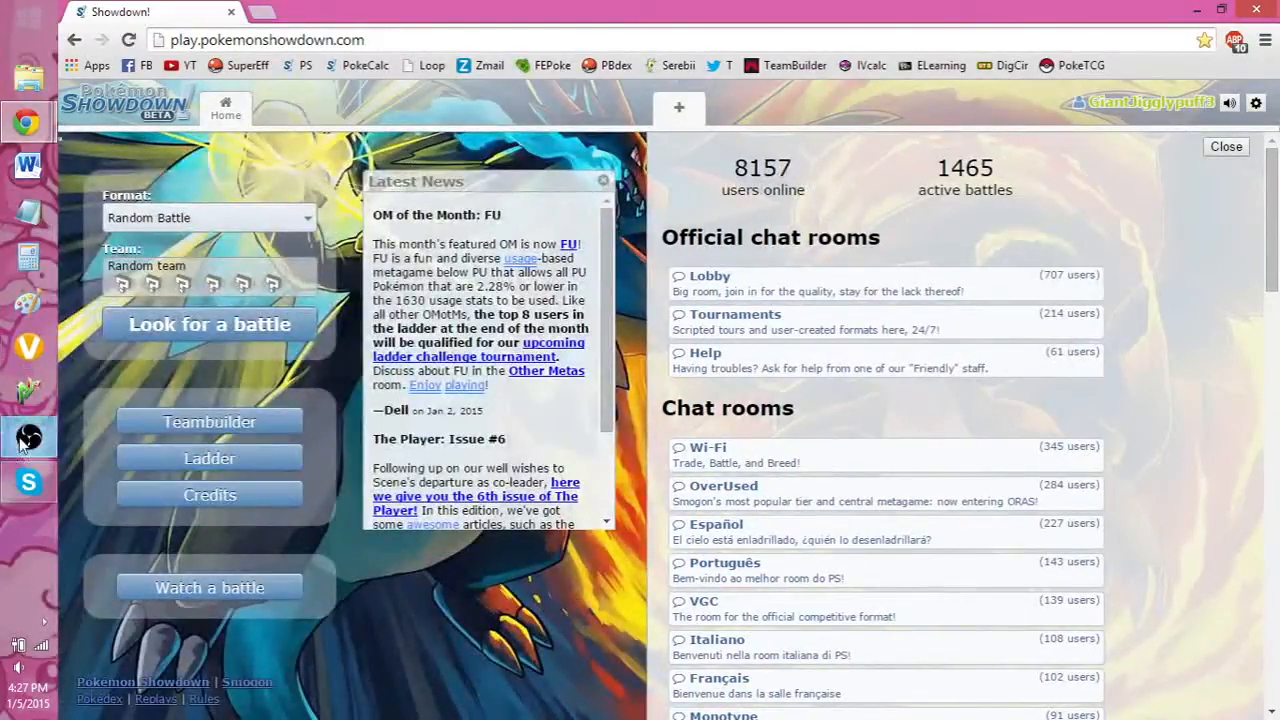
{"action": "left_click", "coordinate": [28, 436]}
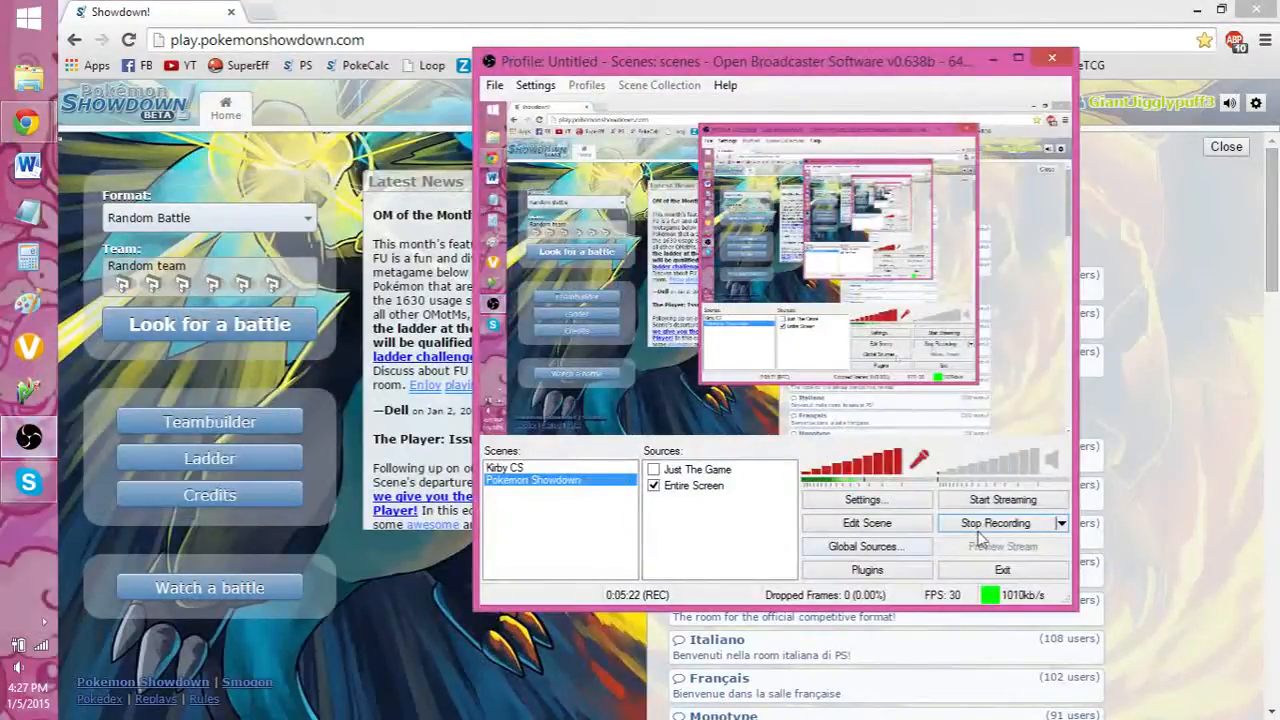